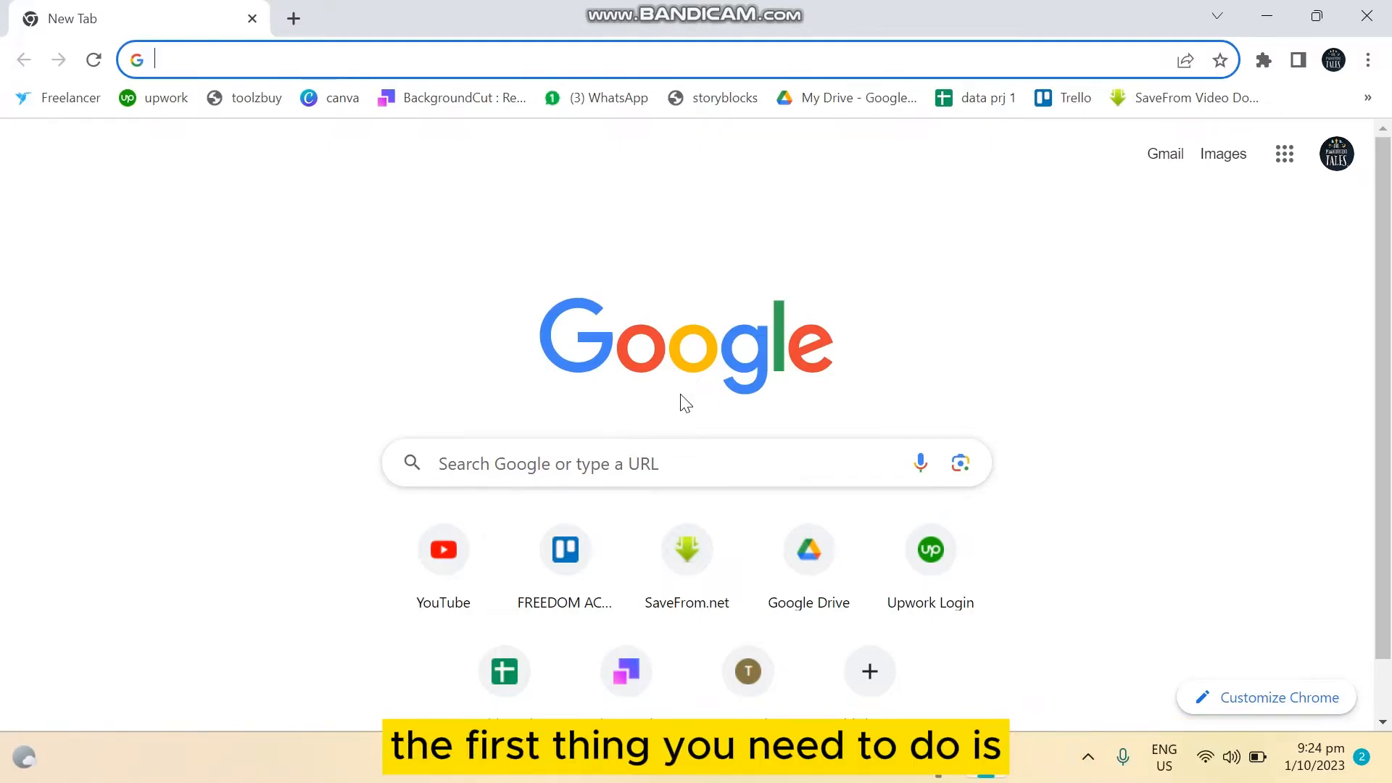
{"action": "mouse_move", "coordinate": [619, 402]}
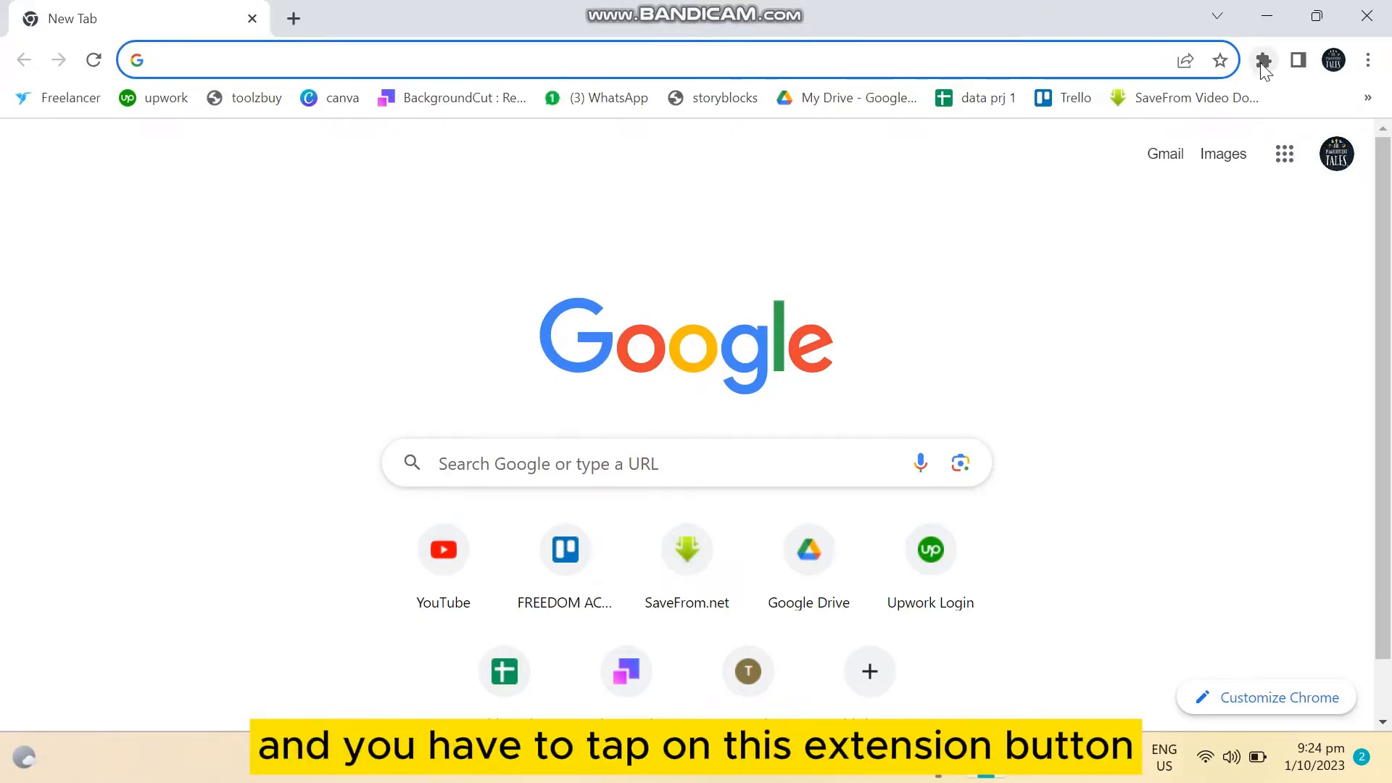
Go to Chrome's Manage extensions page listing the installed extensions
{"action": "left_click", "coordinate": [1263, 60]}
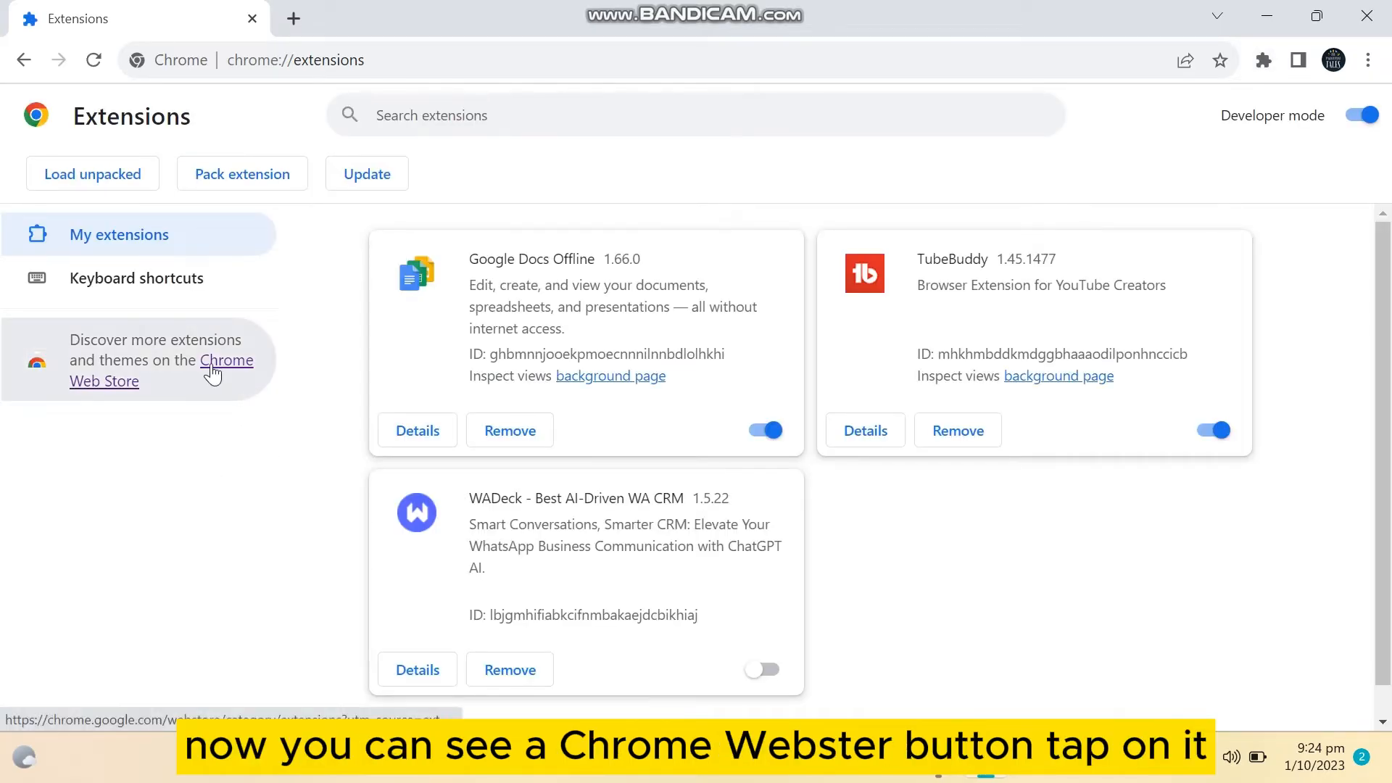
Search the Chrome Web Store for 'go full page screenshot' and pick the GoFullPage result
{"action": "left_click", "coordinate": [226, 359]}
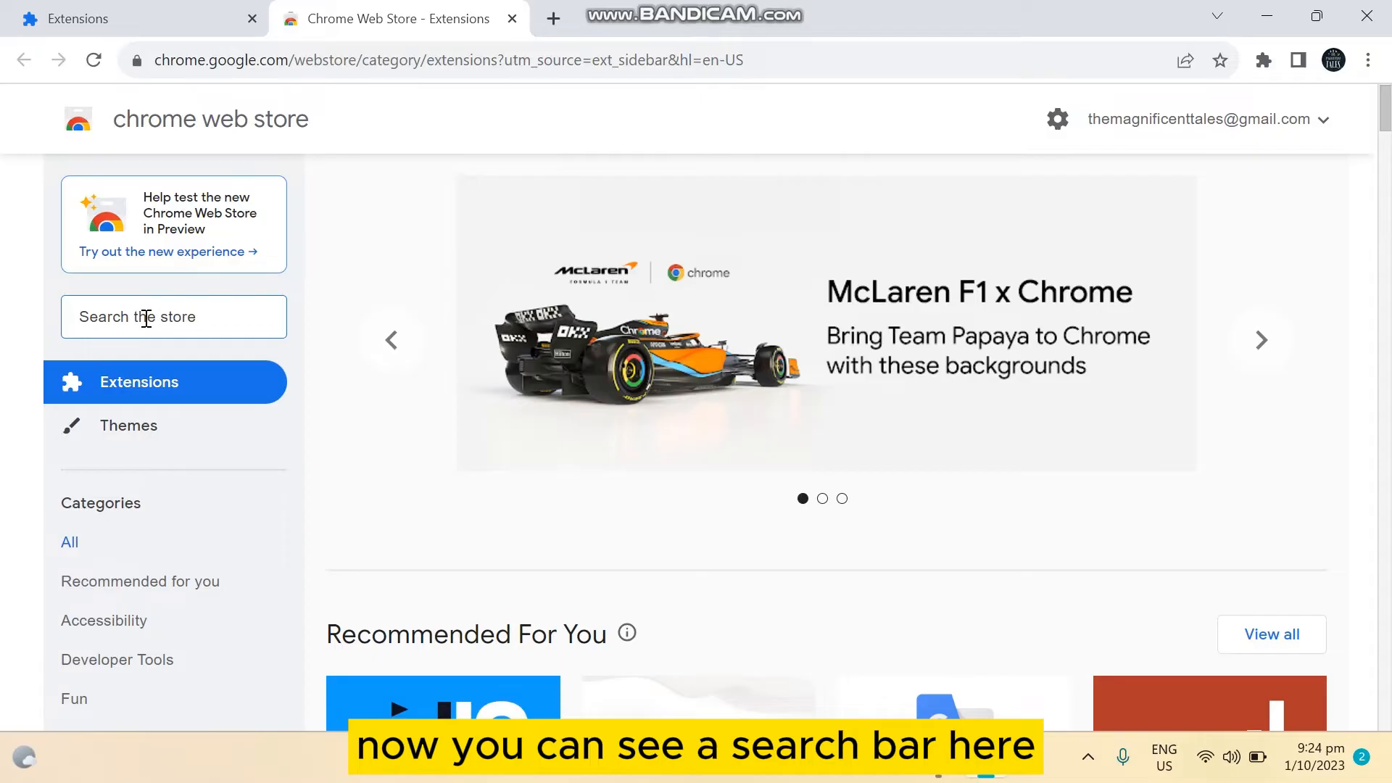
{"action": "type", "text": "go full page"}
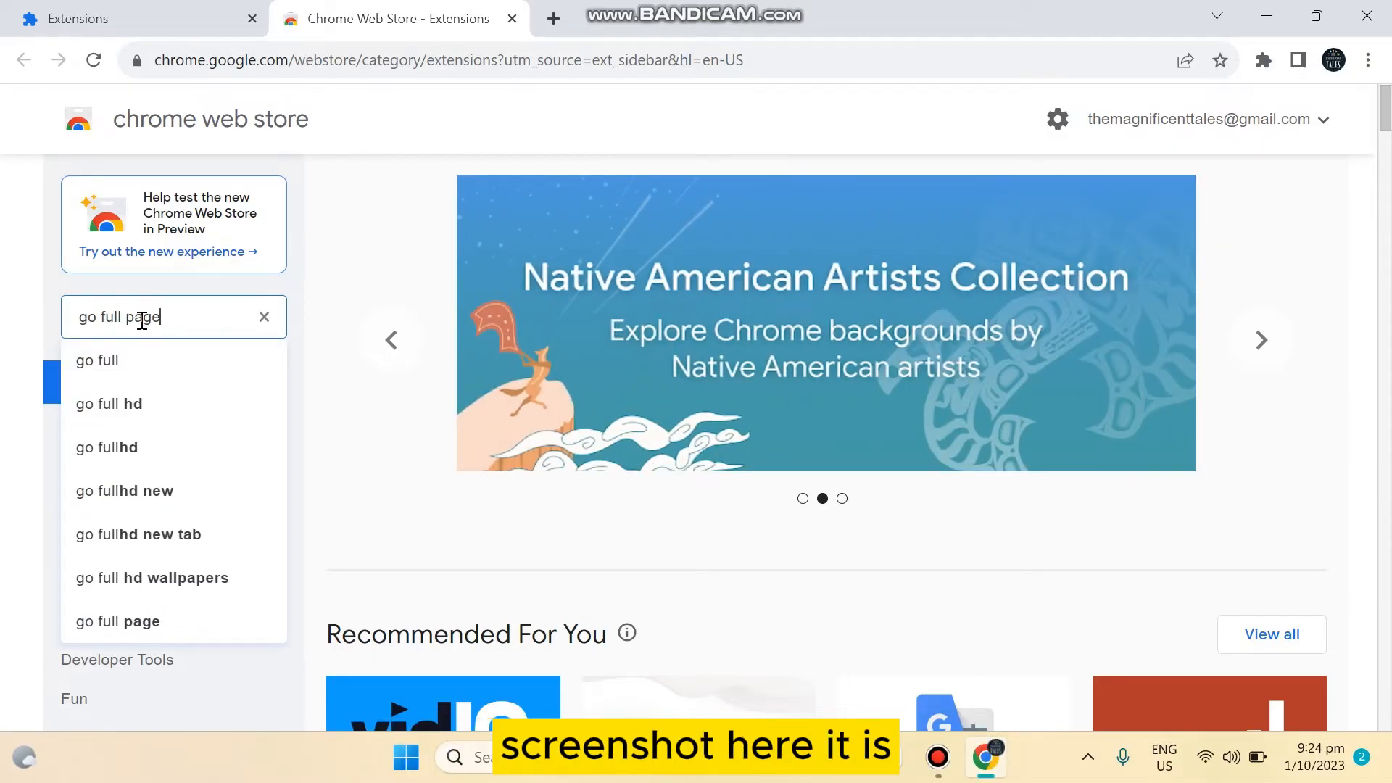
{"action": "left_click", "coordinate": [164, 403]}
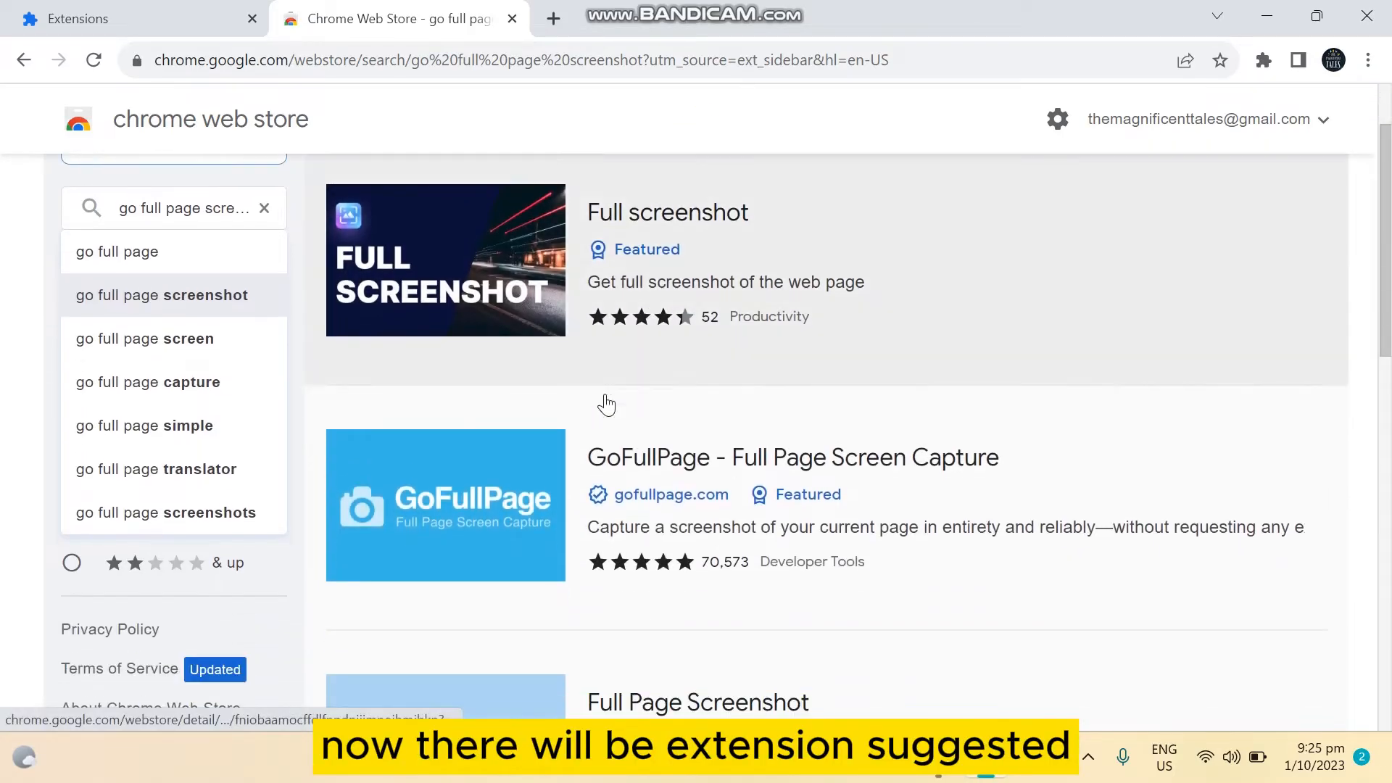
{"action": "left_click", "coordinate": [793, 457]}
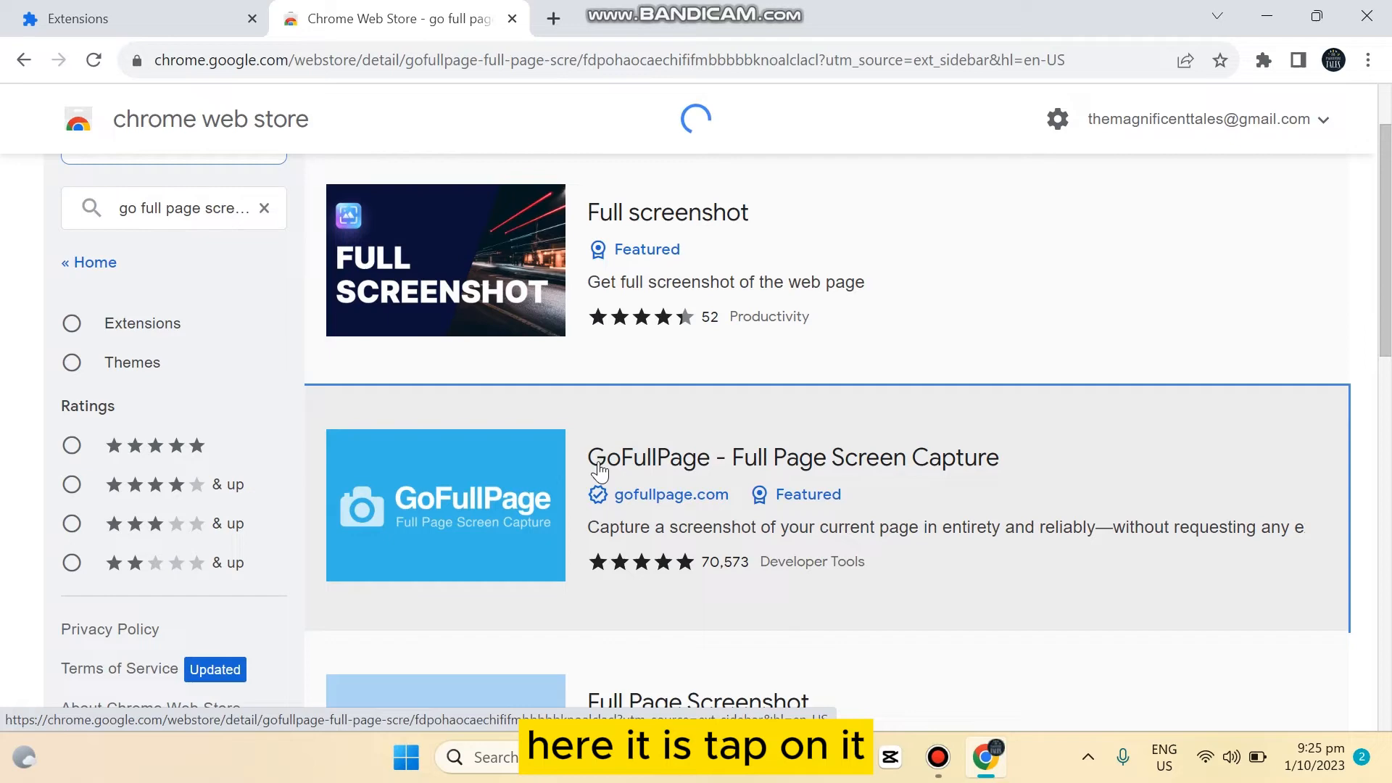
Add GoFullPage to Chrome, confirm the install and dismiss the added notice
{"action": "left_click", "coordinate": [792, 457]}
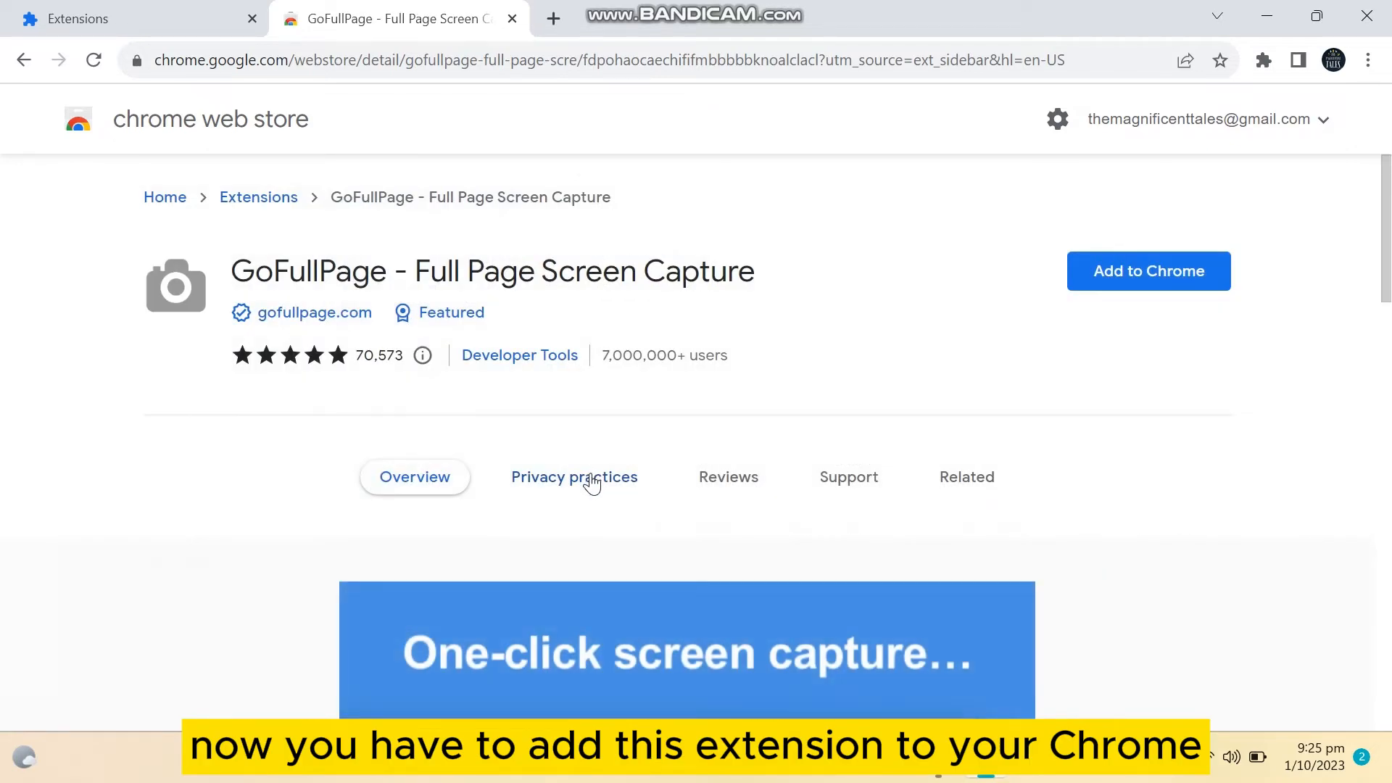
{"action": "left_click", "coordinate": [1149, 271]}
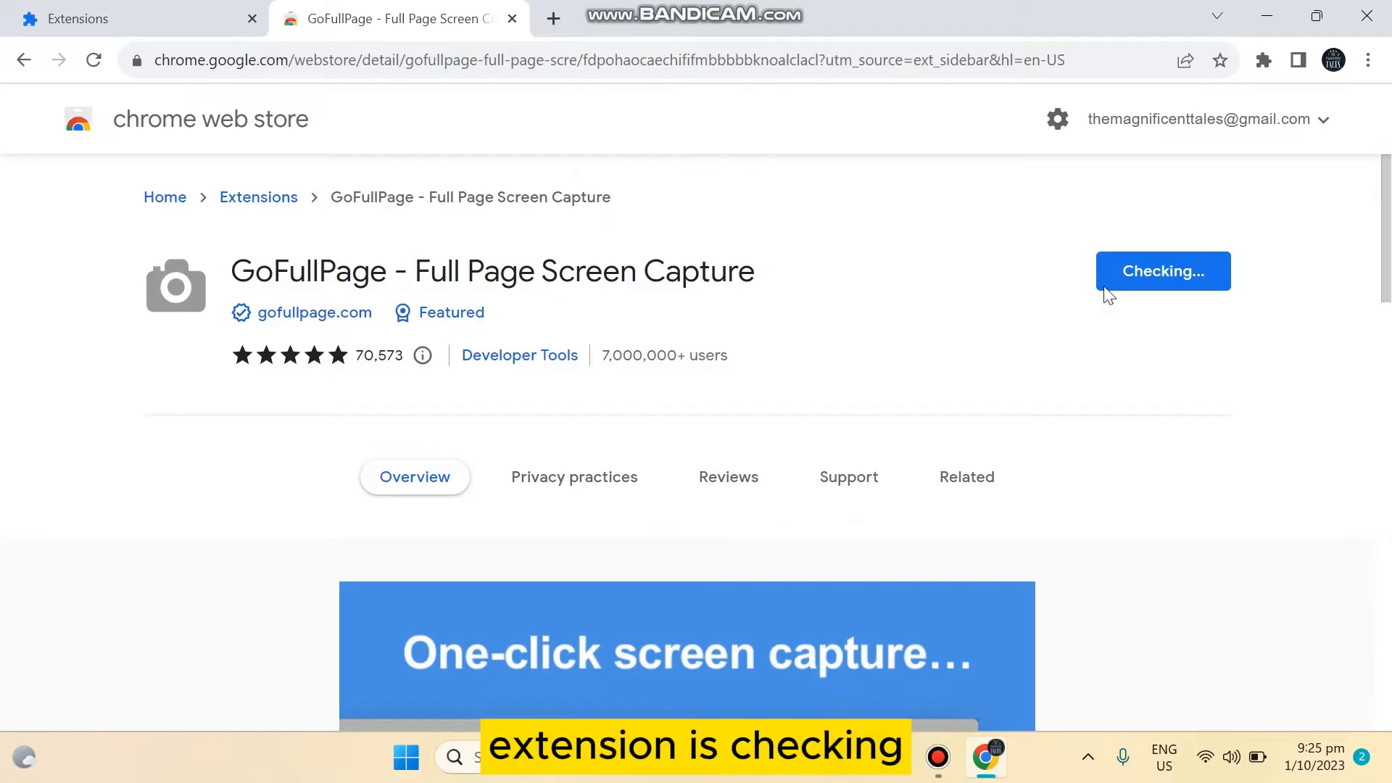
{"action": "left_click", "coordinate": [1161, 271]}
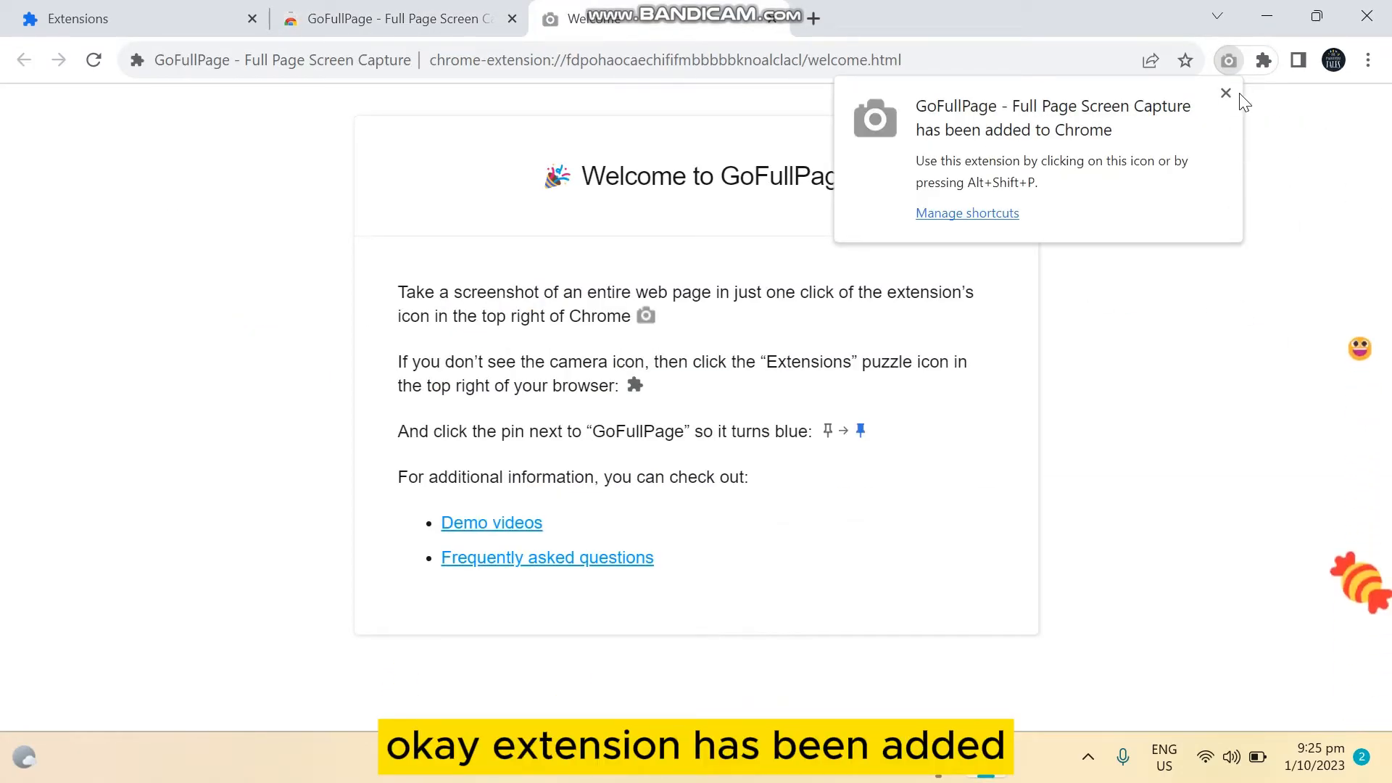
{"action": "left_click", "coordinate": [1226, 93]}
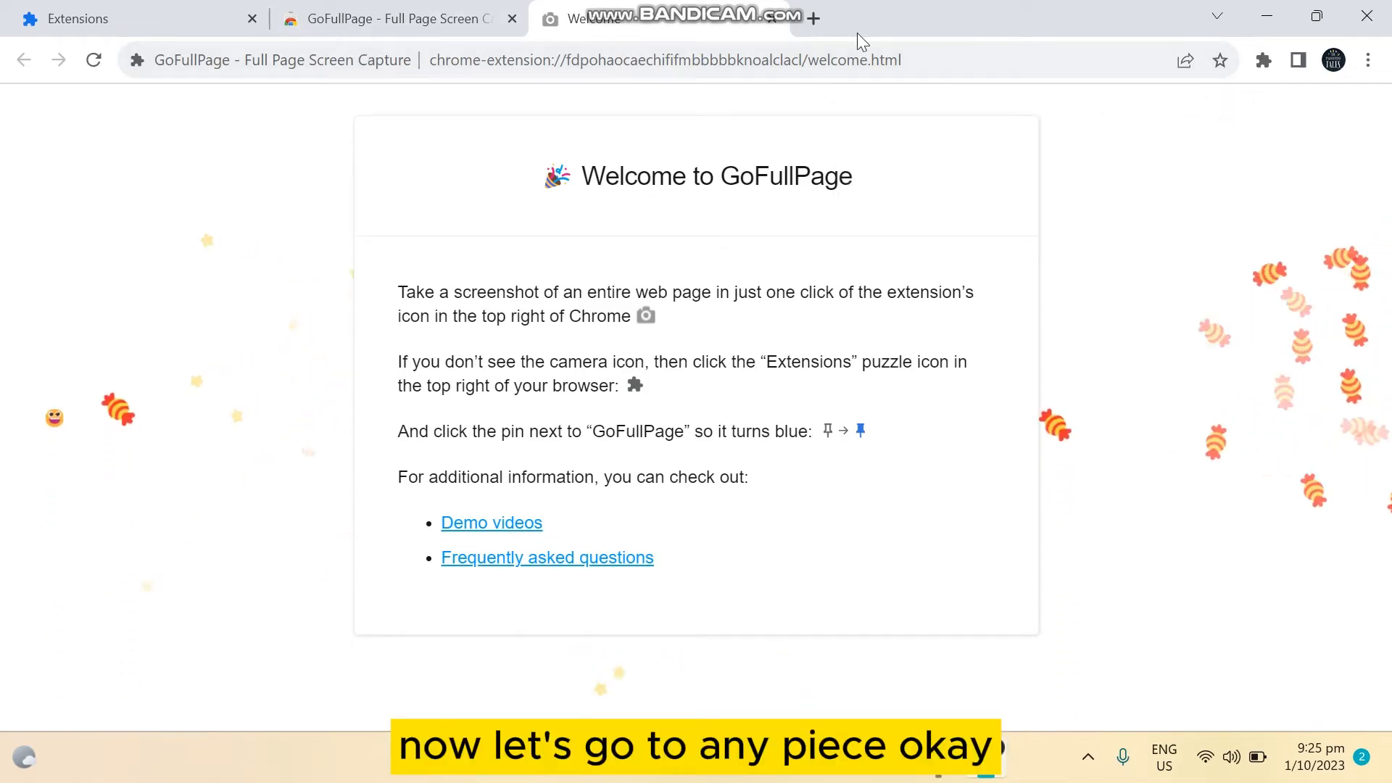
Search Google for 'cat' in a new tab and show the extensions for that page
{"action": "left_click", "coordinate": [1073, 18]}
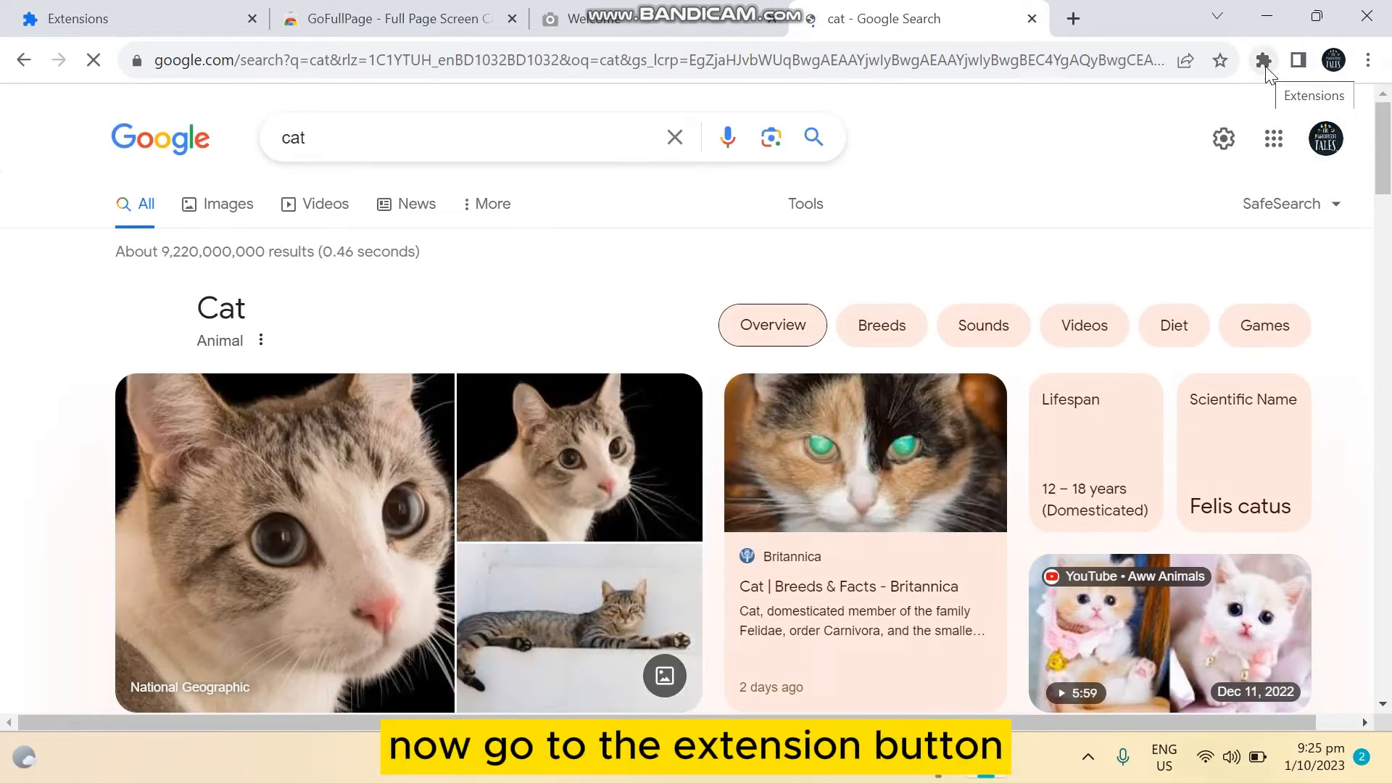
{"action": "left_click", "coordinate": [1263, 61]}
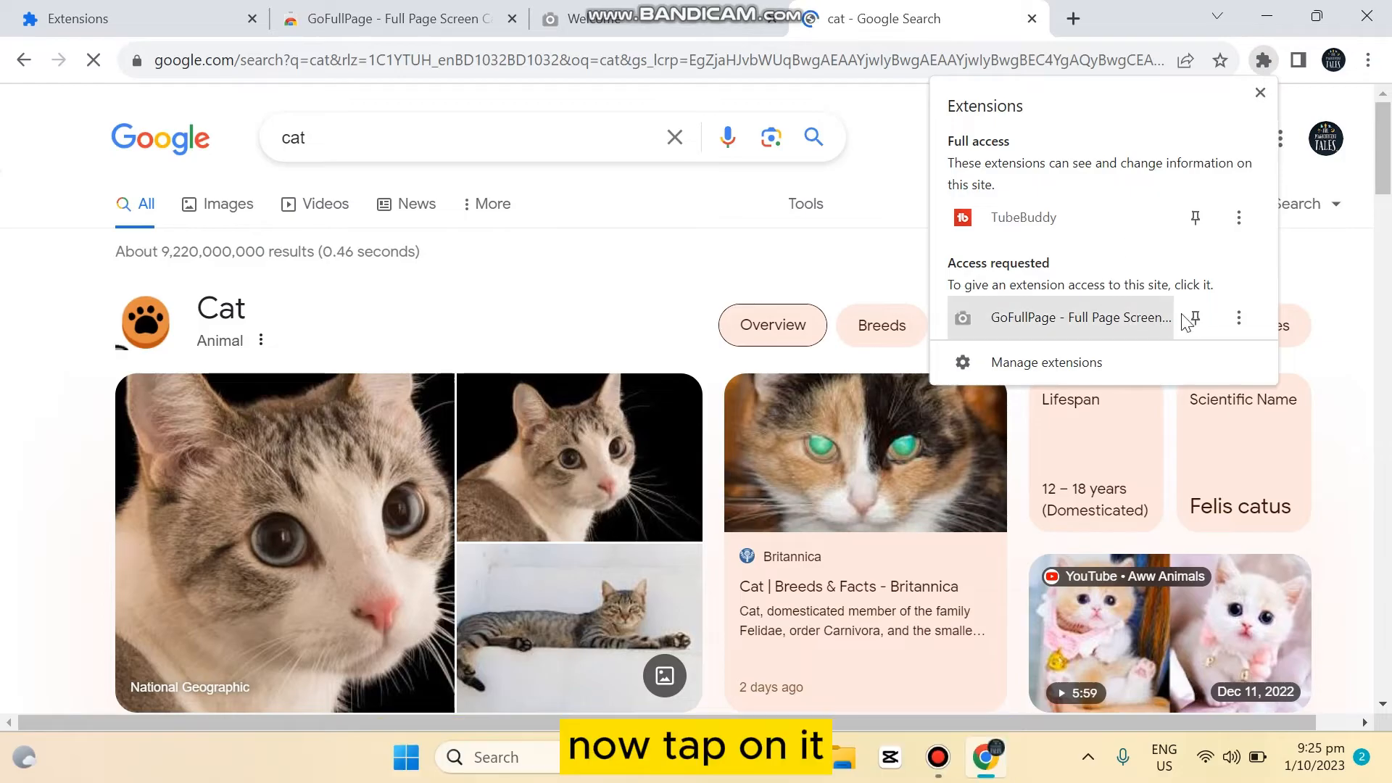
Run GoFullPage on the cat results and view the finished capture
{"action": "left_click", "coordinate": [1080, 317]}
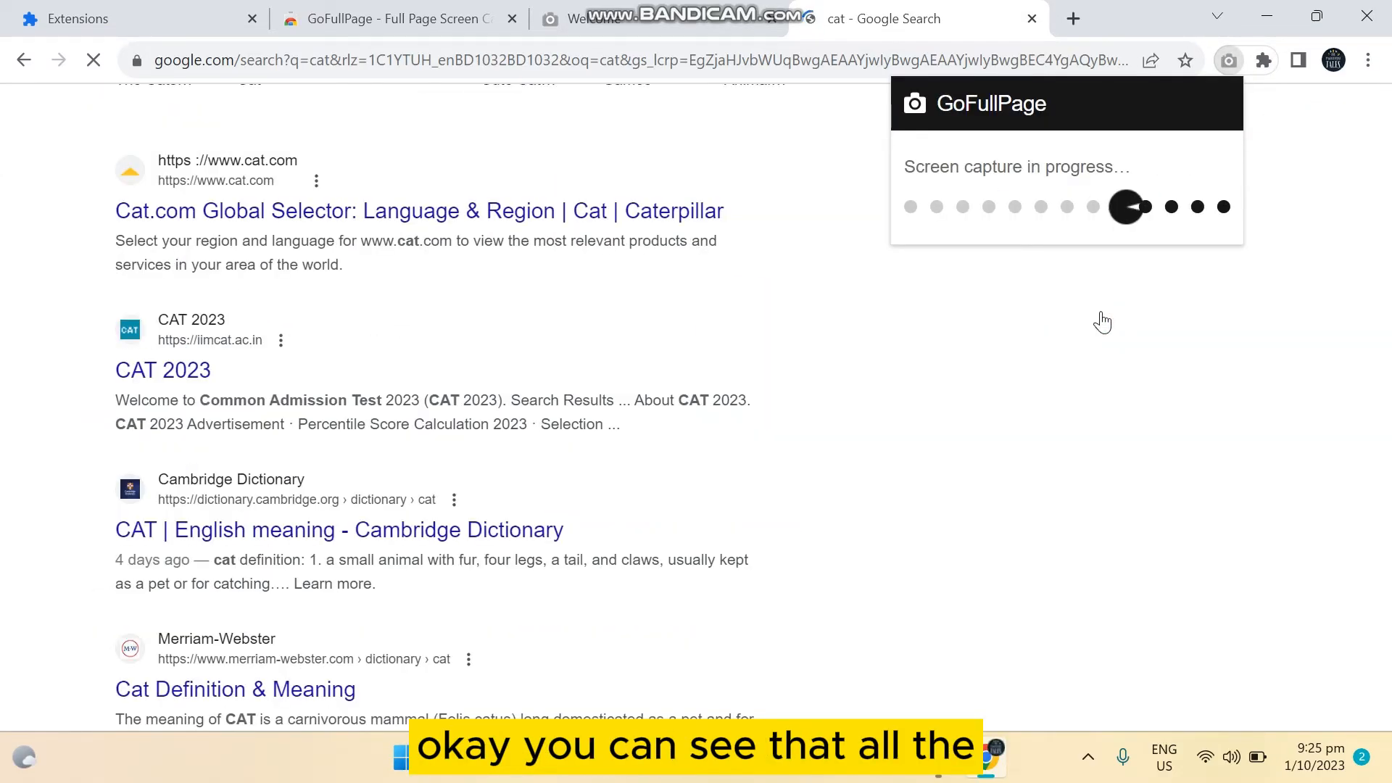
{"action": "scroll", "scroll_direction": "down", "scroll_amount": 3}
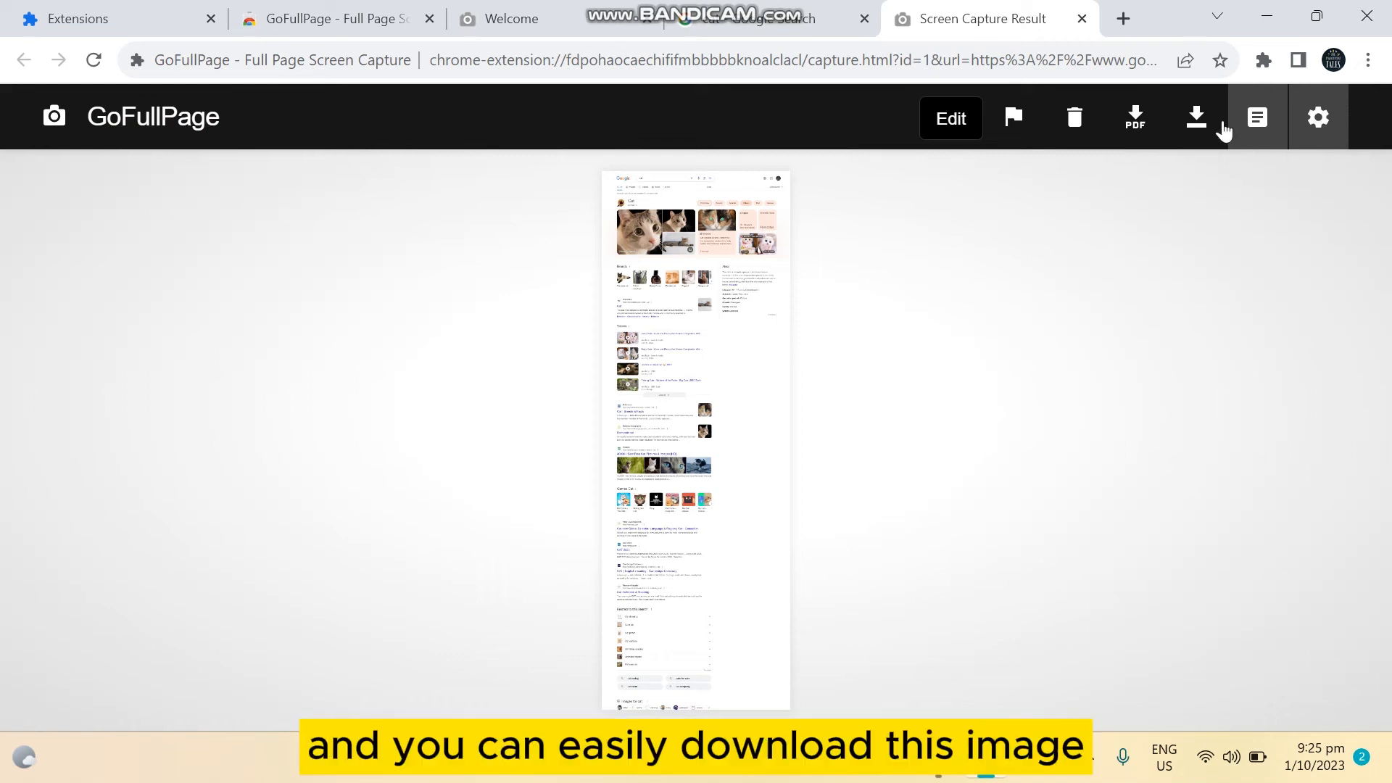
Download the captured image as PNG, reaching the downloads permission prompt
{"action": "left_click", "coordinate": [1195, 116]}
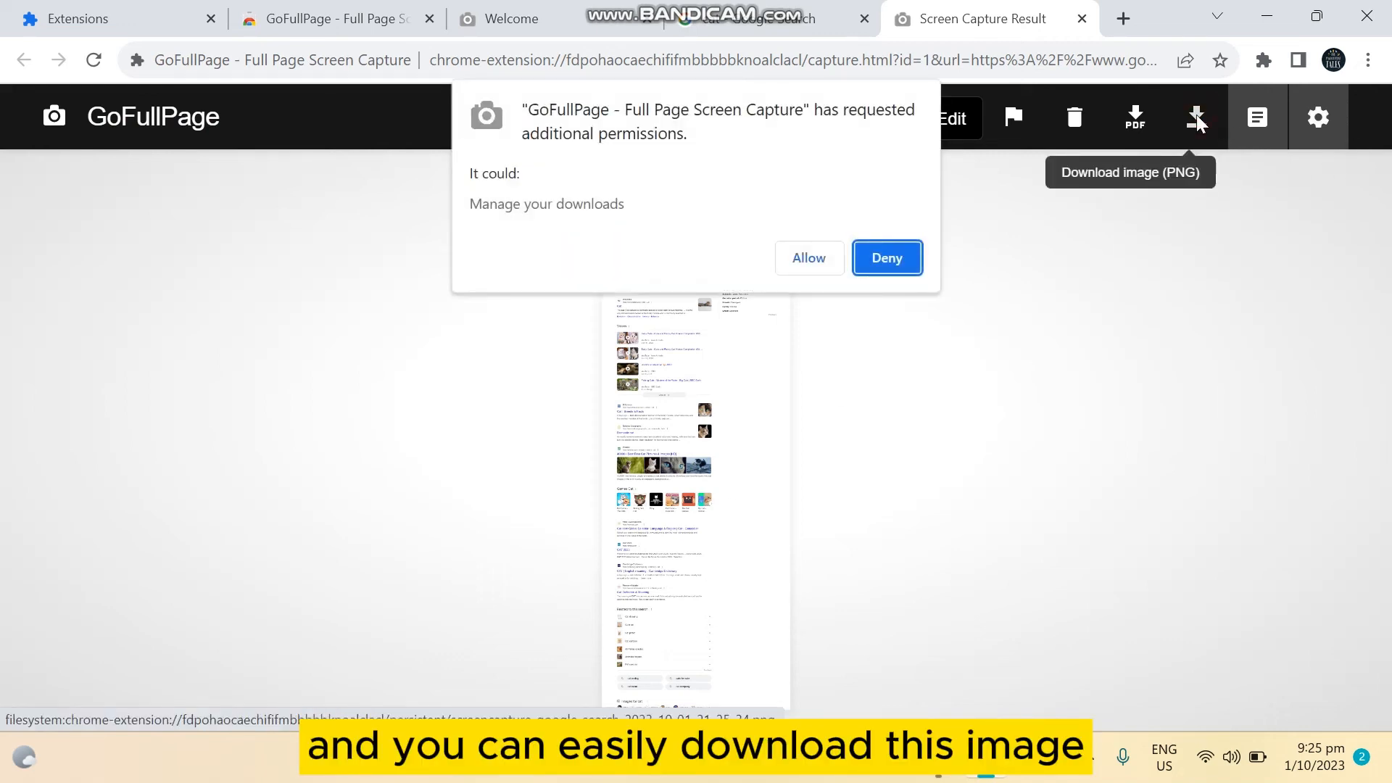